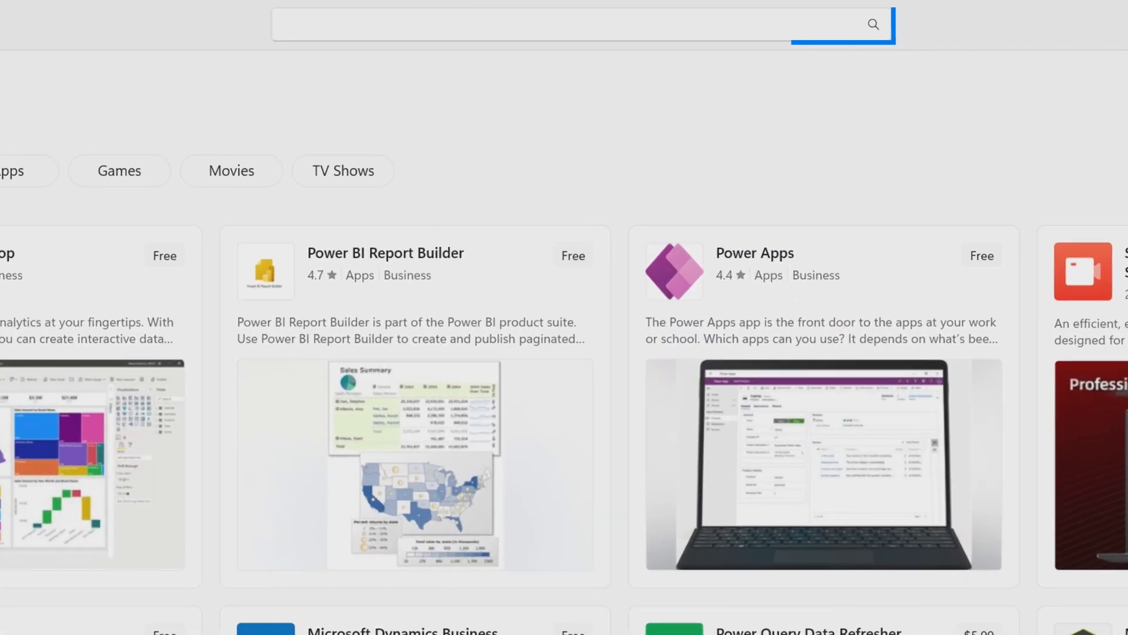
- Search the Store for 'Power BI' and start installing Power BI Desktop
{"action": "type", "text": "Power BI"}
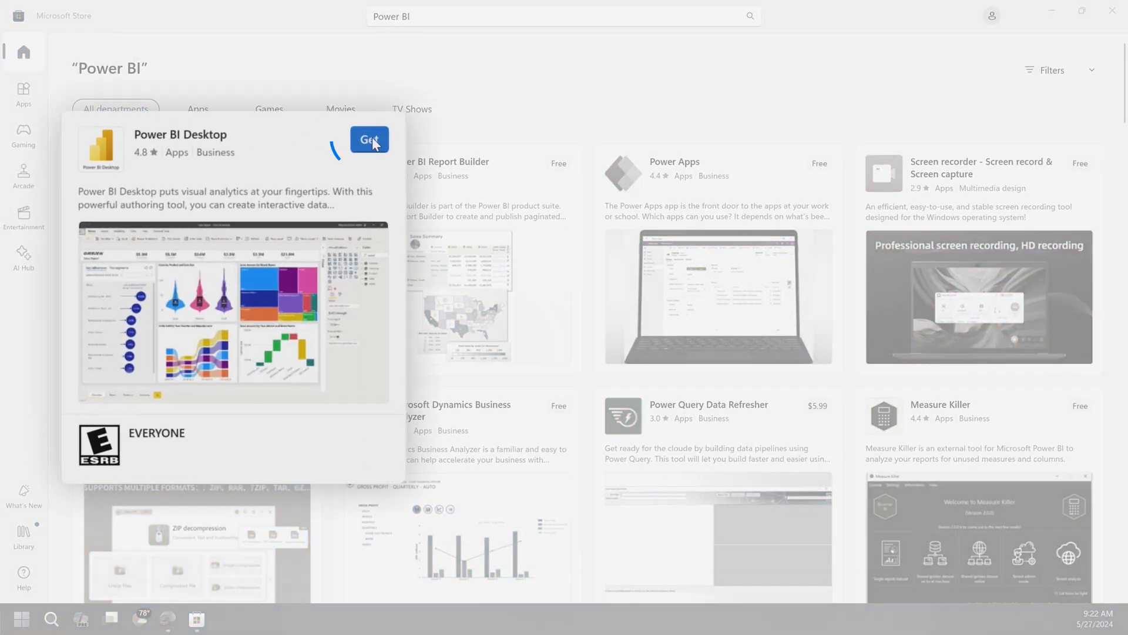
{"action": "left_click", "coordinate": [370, 139]}
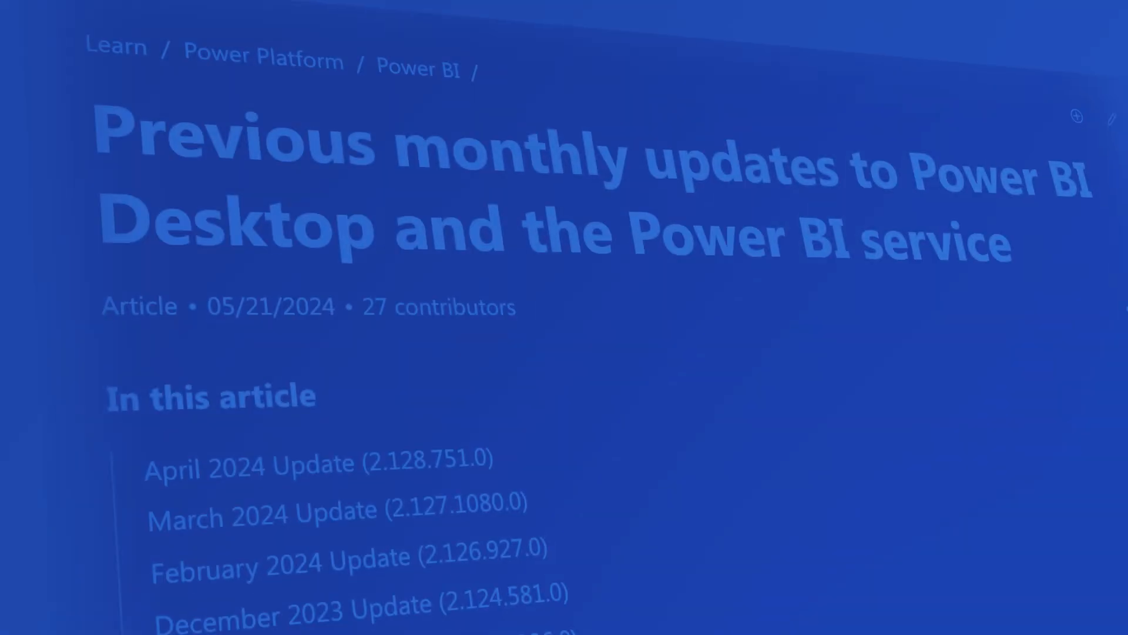
- Scroll down the Power BI product page in Microsoft Edge
{"action": "scroll", "scroll_direction": "down", "scroll_amount": 3}
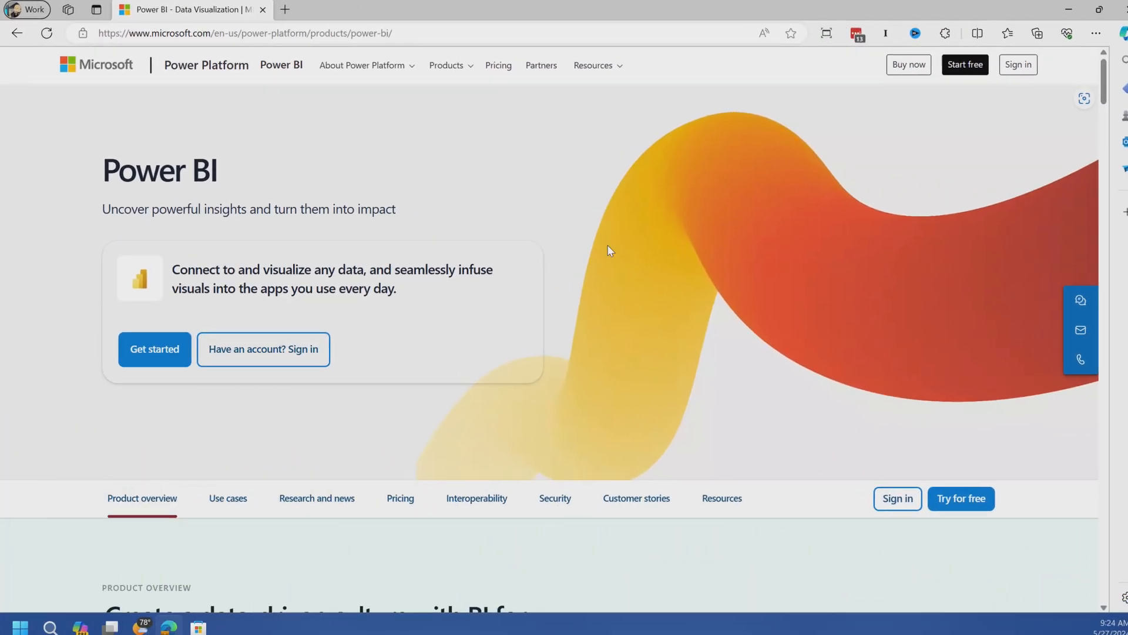
- Go from Products > Power BI Desktop to its download and language options page
{"action": "left_click", "coordinate": [445, 65]}
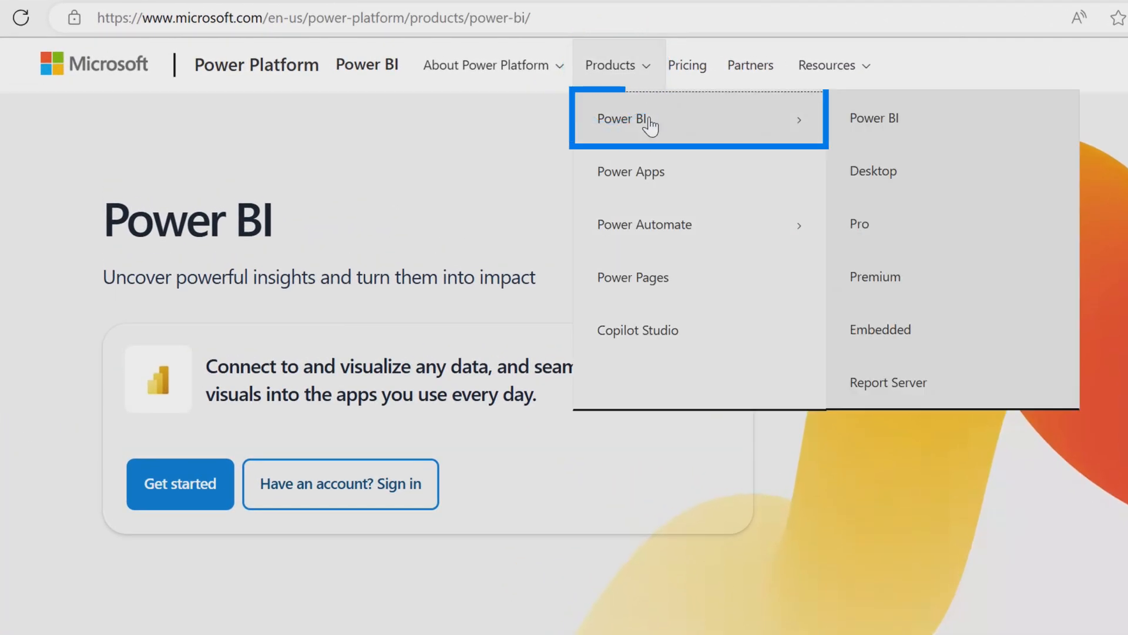
{"action": "left_click", "coordinate": [873, 170]}
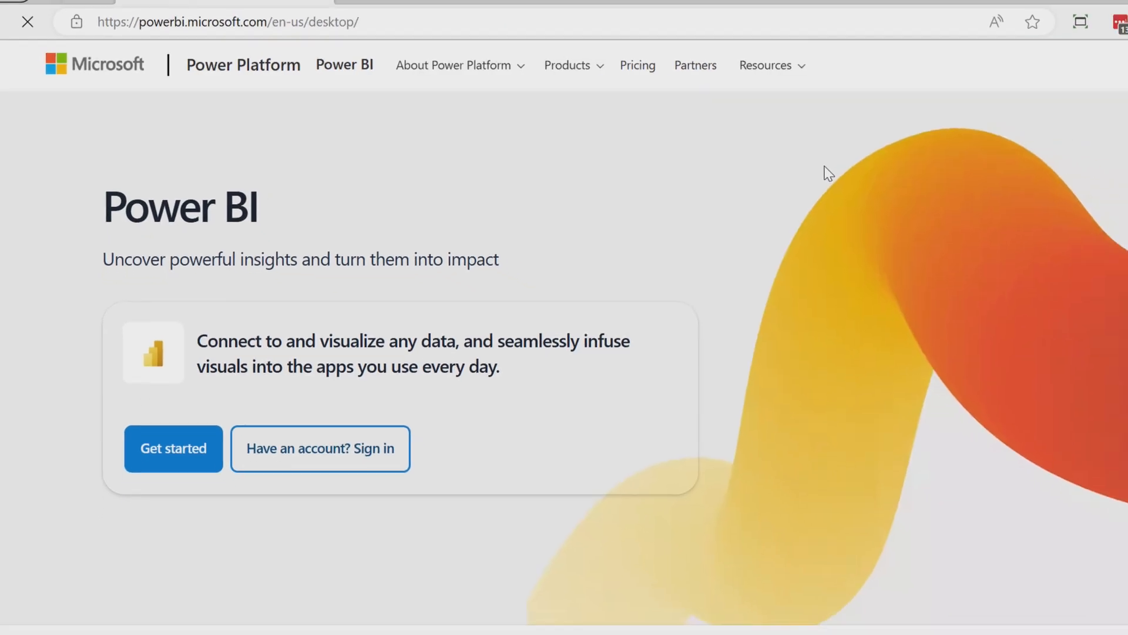
{"action": "left_click", "coordinate": [173, 448]}
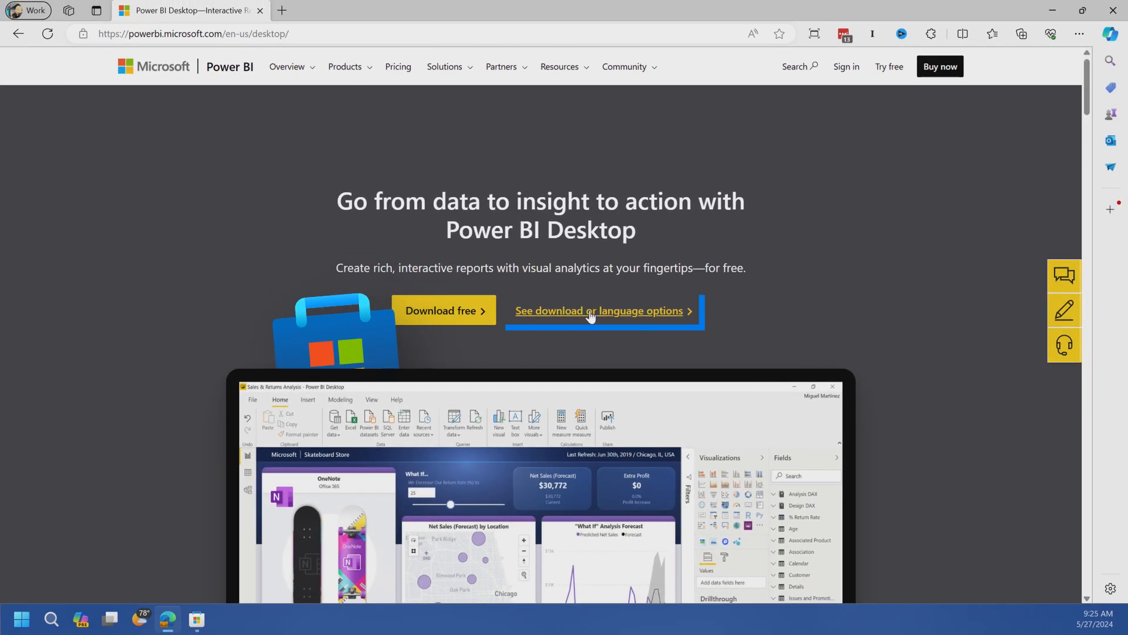
{"action": "left_click", "coordinate": [597, 311]}
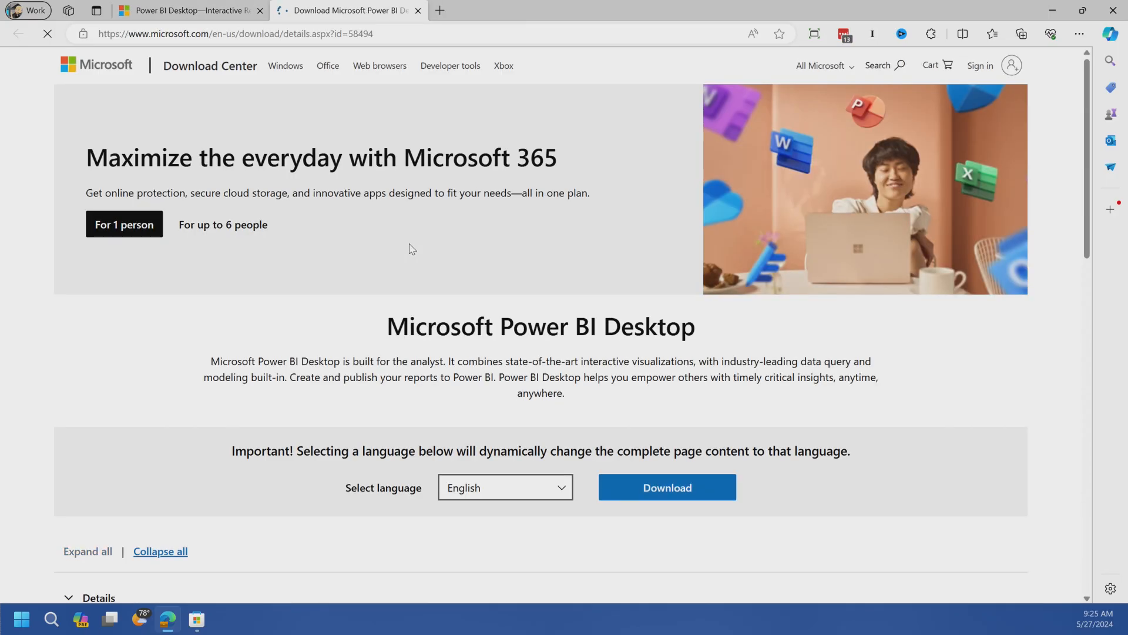
- Request the download to list the 32-bit and x64 Power BI Desktop installers
{"action": "scroll", "scroll_direction": "down", "scroll_amount": 3}
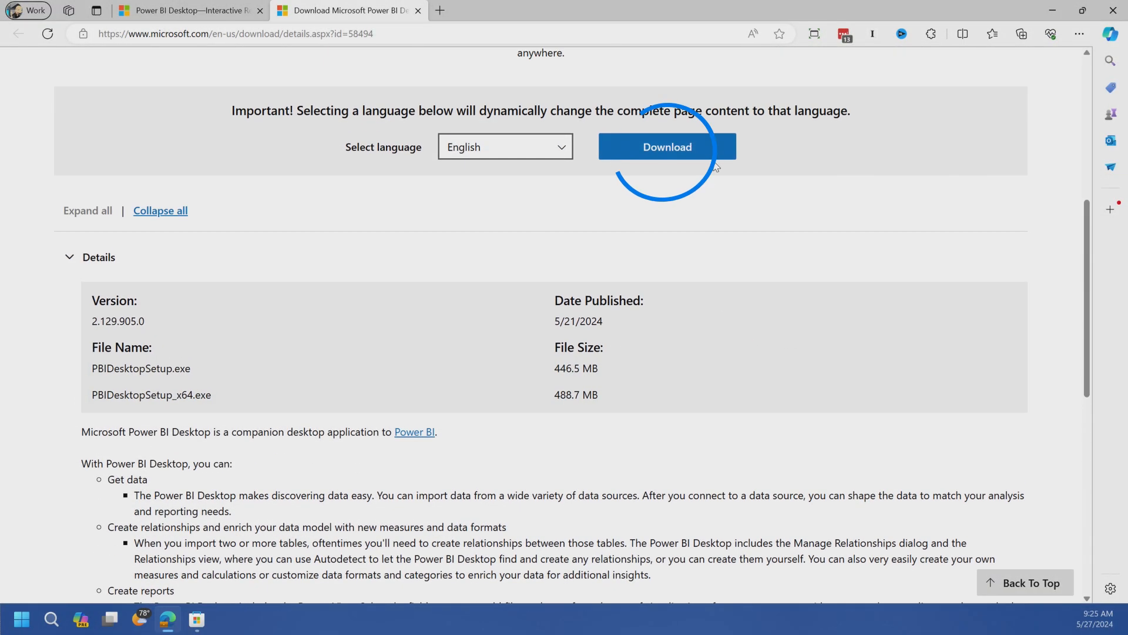
{"action": "left_click", "coordinate": [666, 147]}
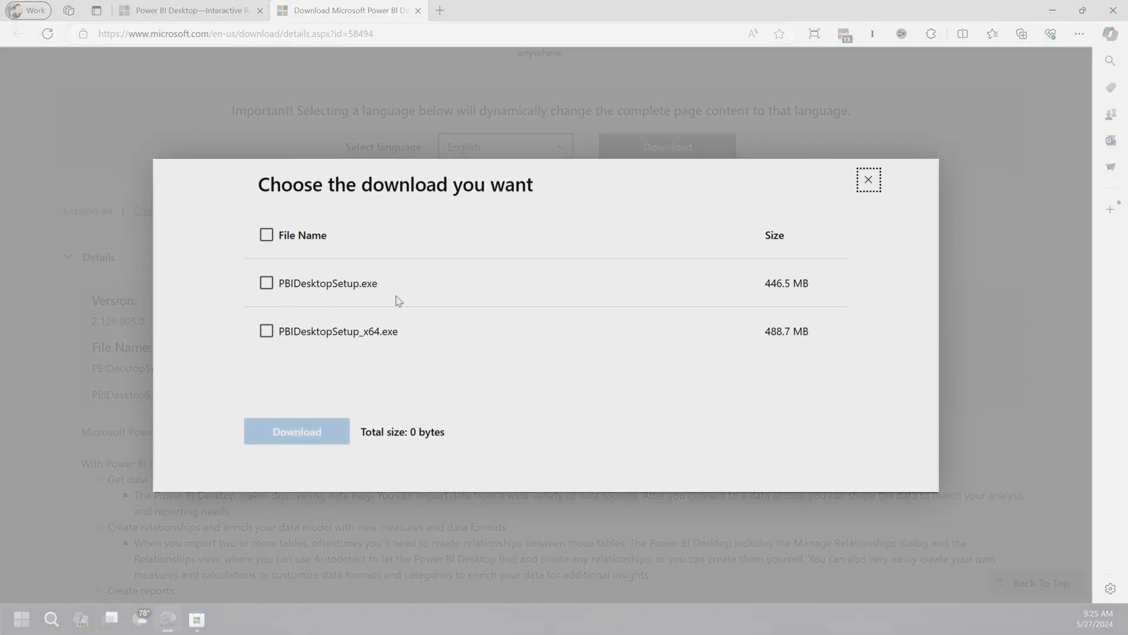
{"action": "mouse_move", "coordinate": [865, 233]}
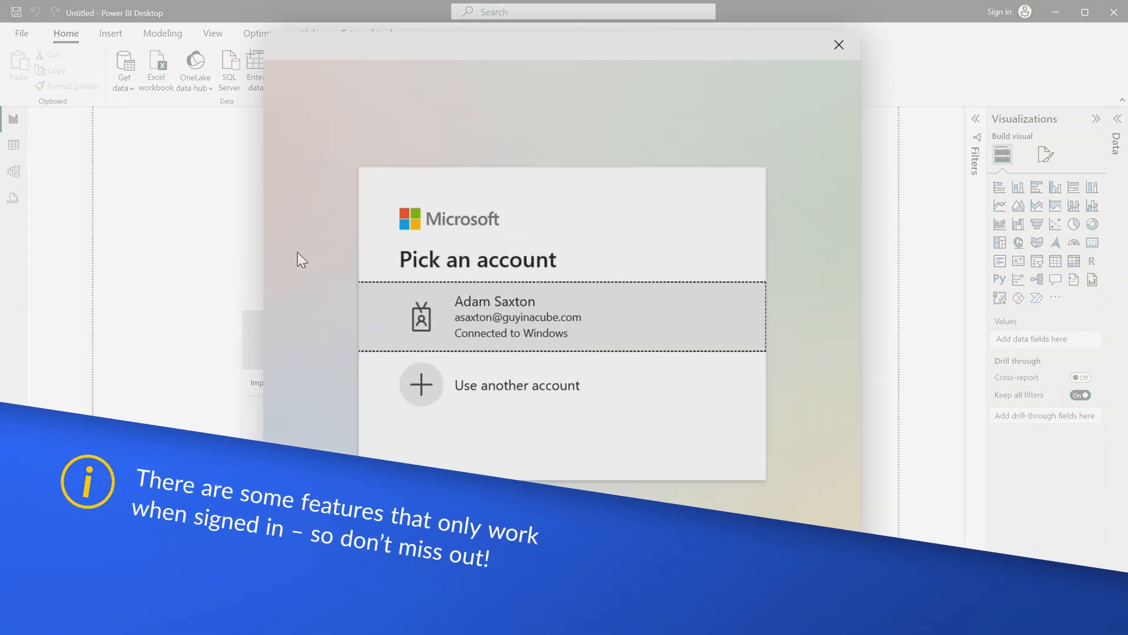
{"action": "mouse_move", "coordinate": [509, 281]}
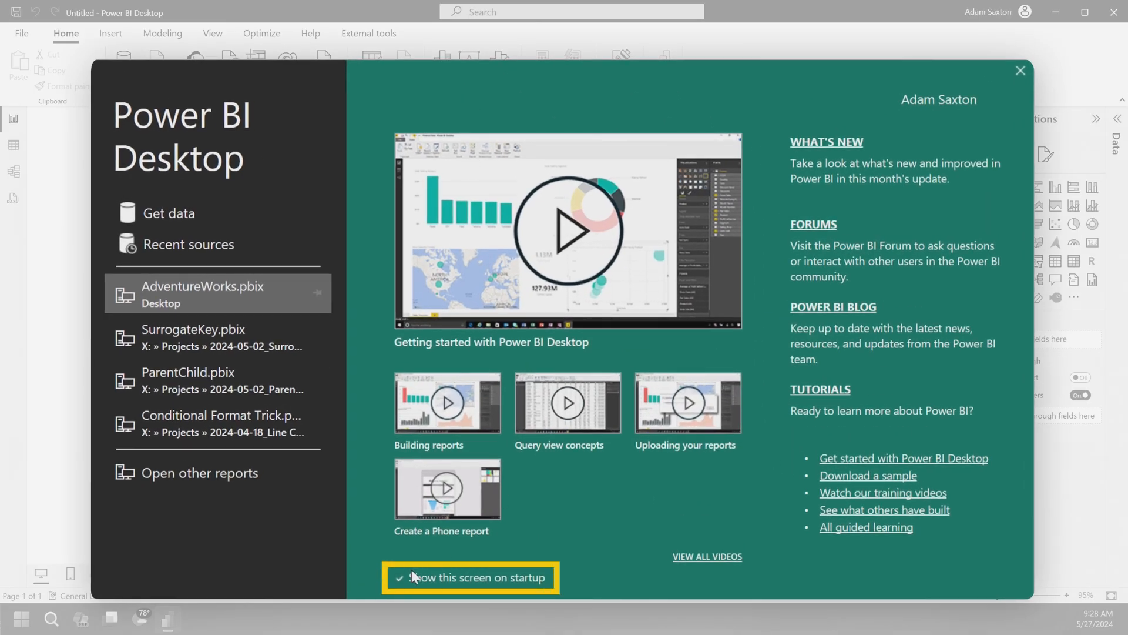
{"action": "mouse_move", "coordinate": [169, 213]}
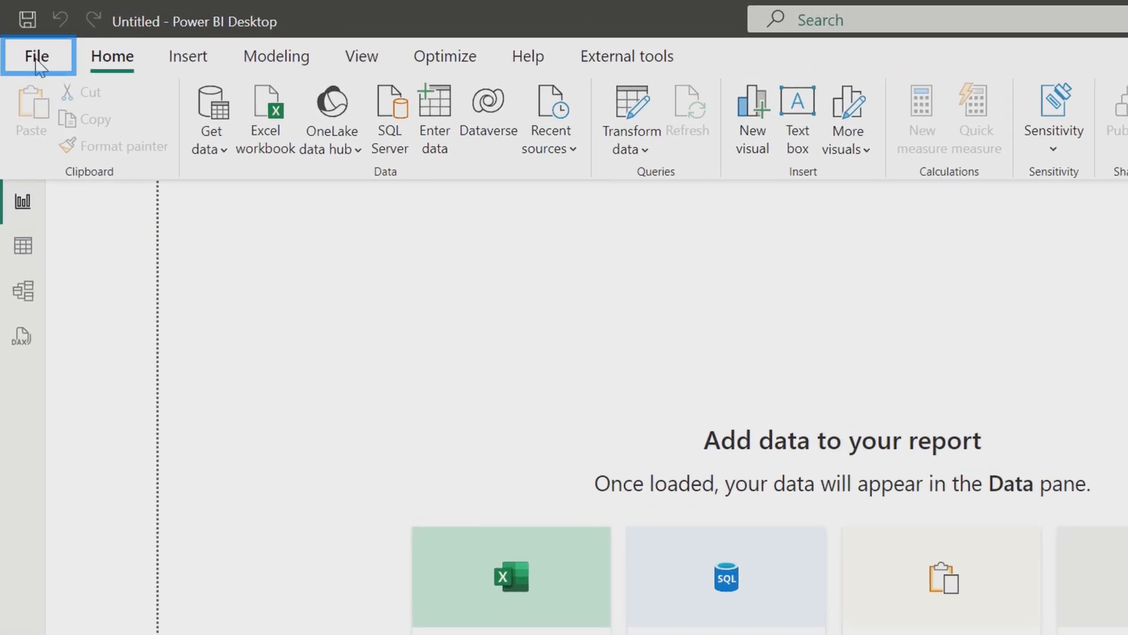
- Open the Preview features page under File > Options and settings > Options
{"action": "left_click", "coordinate": [39, 56]}
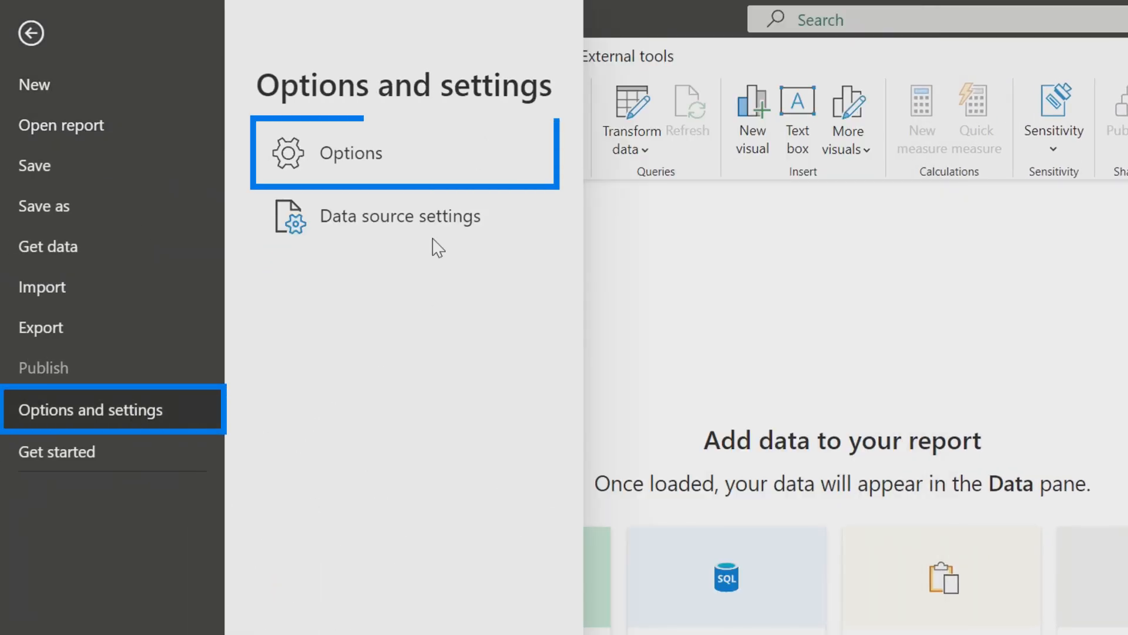
{"action": "left_click", "coordinate": [350, 153]}
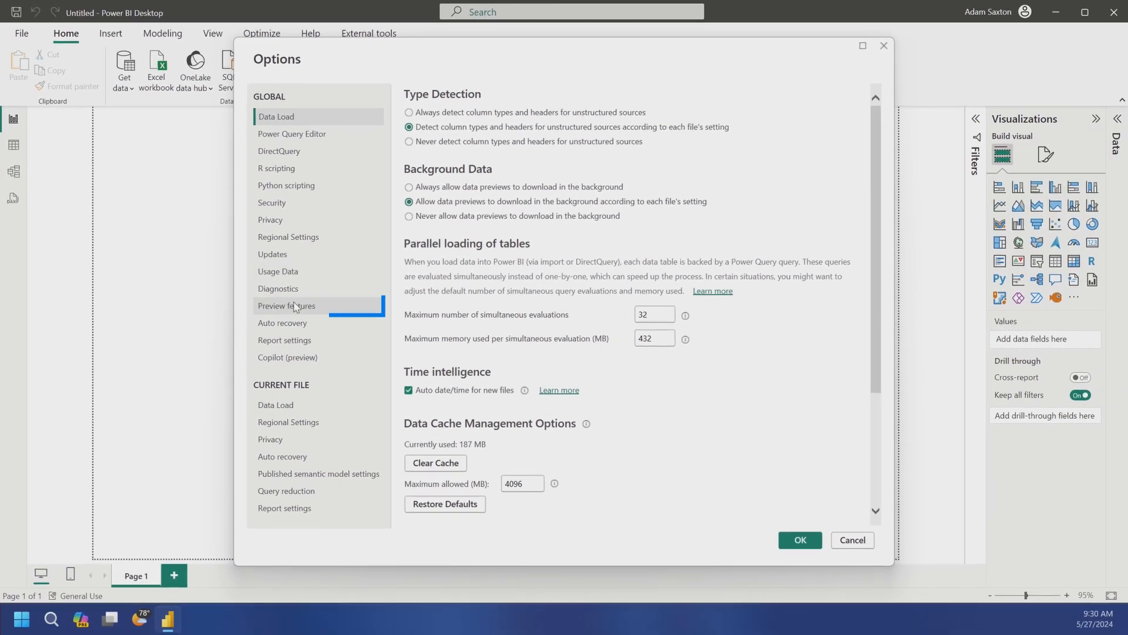
{"action": "left_click", "coordinate": [286, 305]}
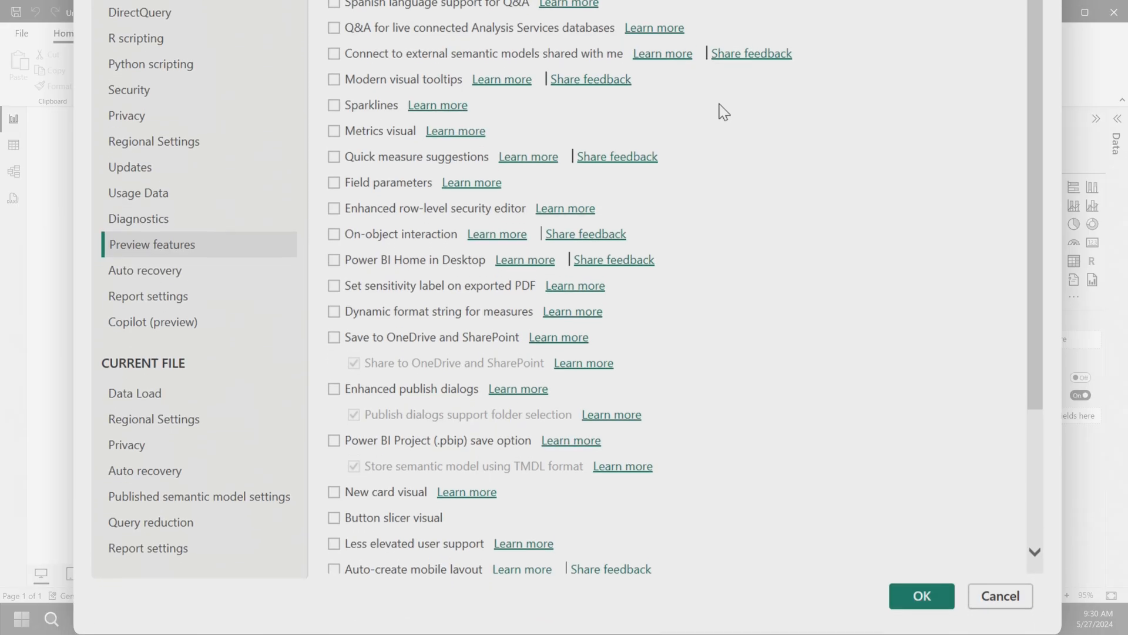
{"action": "scroll", "scroll_direction": "down", "scroll_amount": 3}
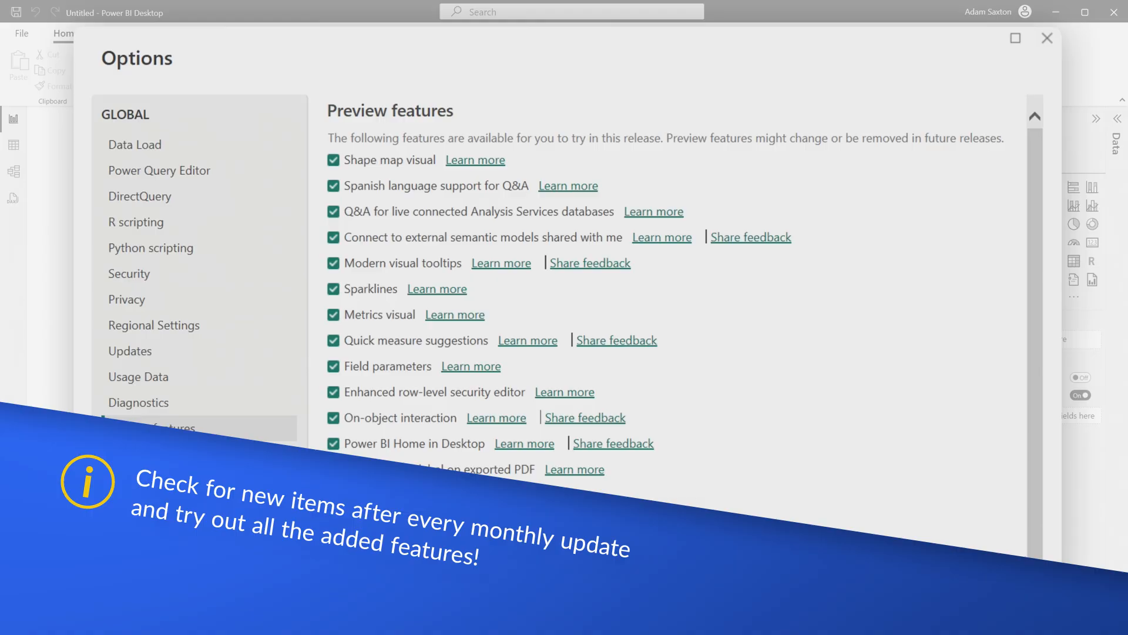
- Apply the enabled preview features, acknowledge the restart notice, and relaunch Power BI Desktop
{"action": "scroll", "scroll_direction": "down", "scroll_amount": 3}
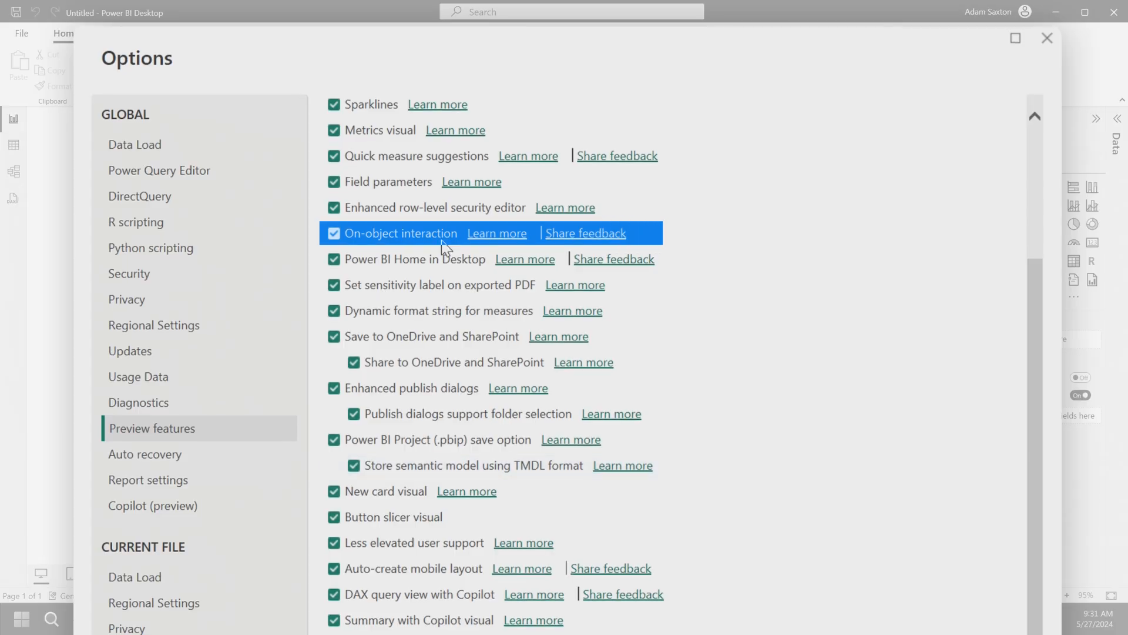
{"action": "mouse_move", "coordinate": [432, 244]}
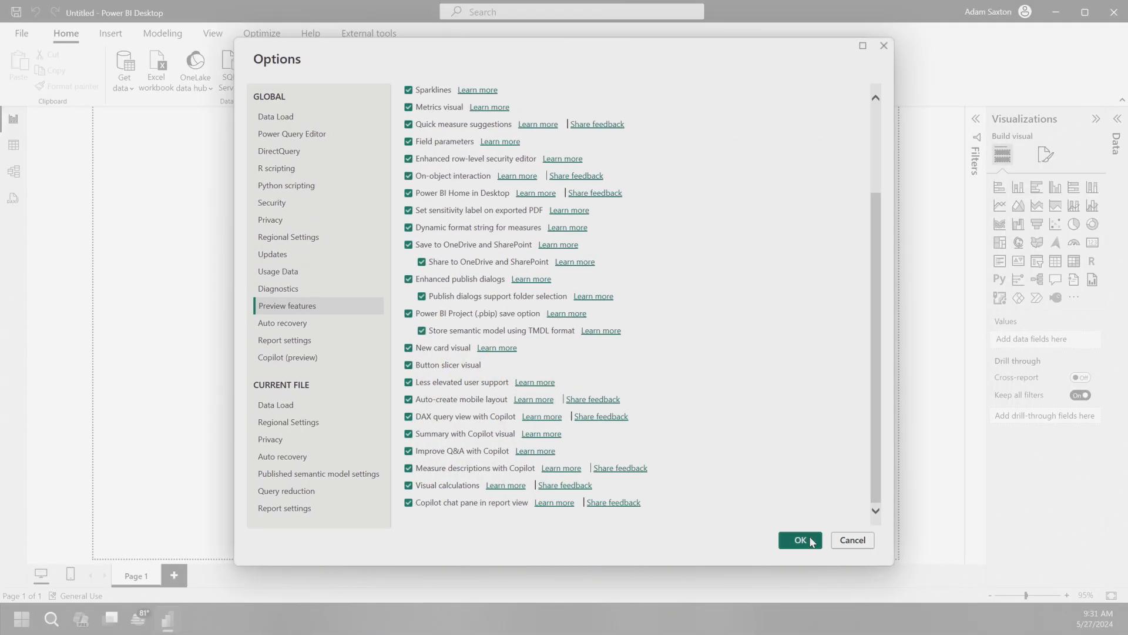
{"action": "left_click", "coordinate": [799, 539]}
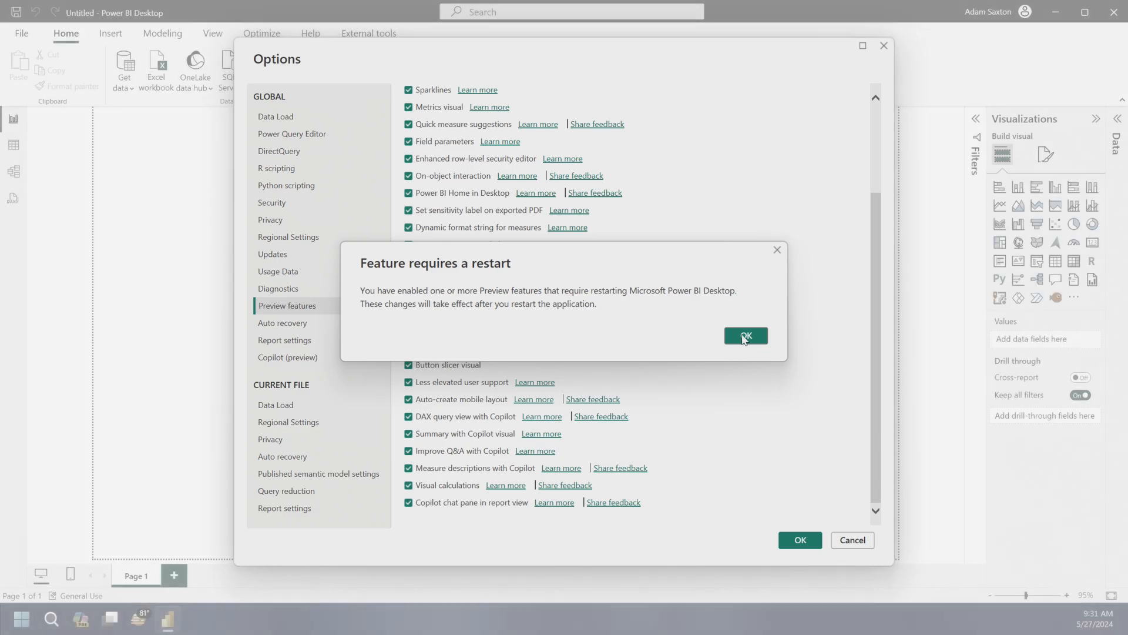
{"action": "left_click", "coordinate": [746, 337]}
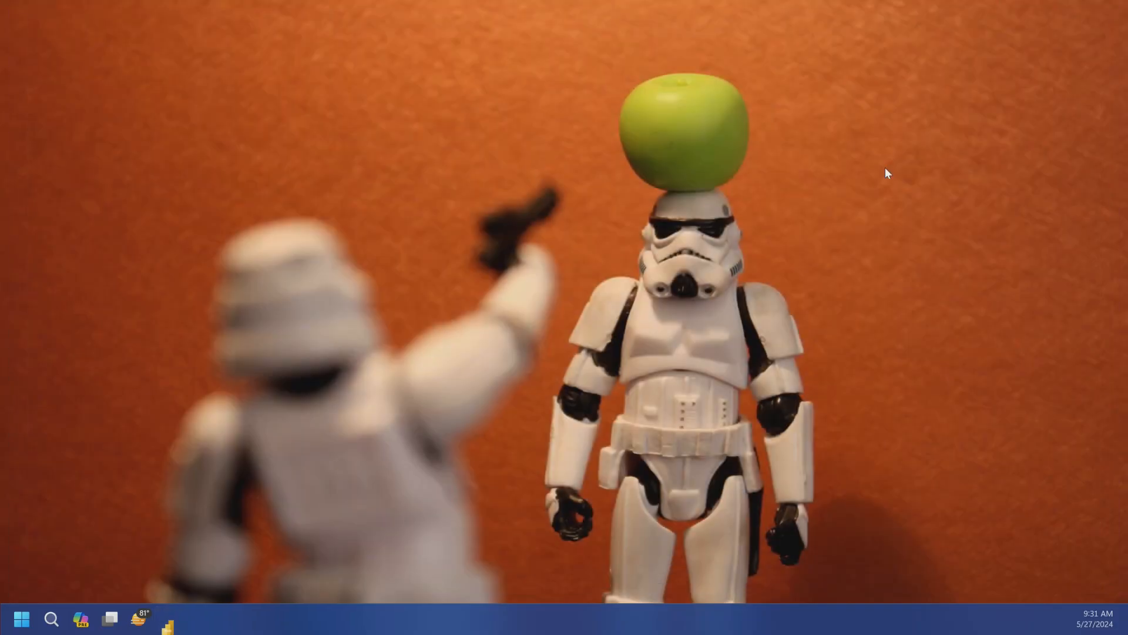
{"action": "left_click", "coordinate": [166, 619]}
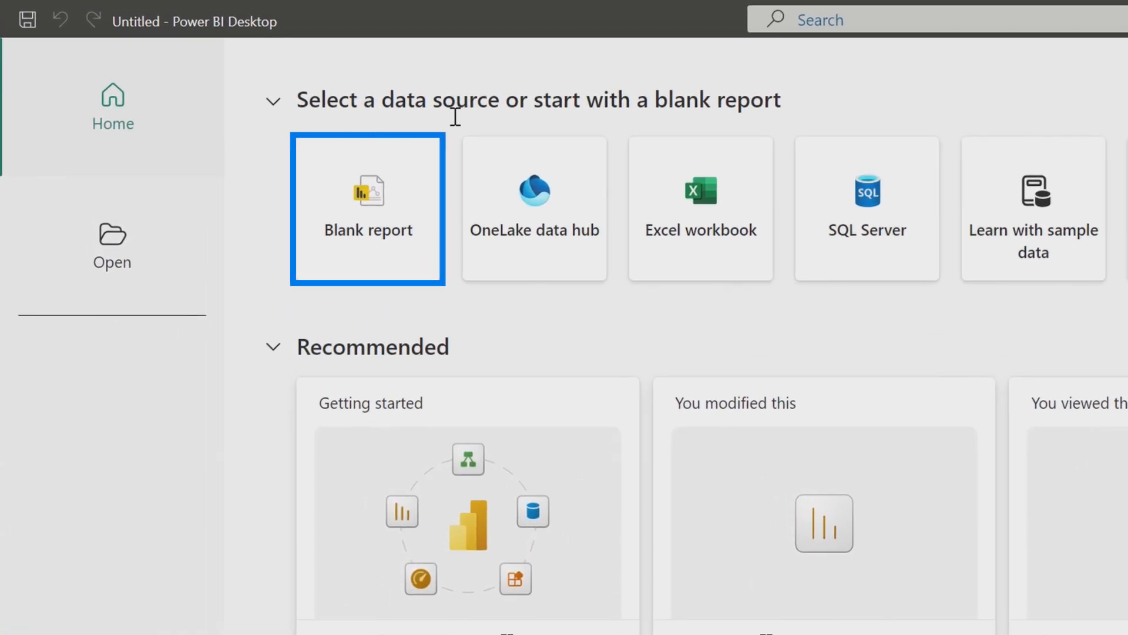
- Choose Blank report on the Power BI Desktop start screen
{"action": "left_click", "coordinate": [366, 209]}
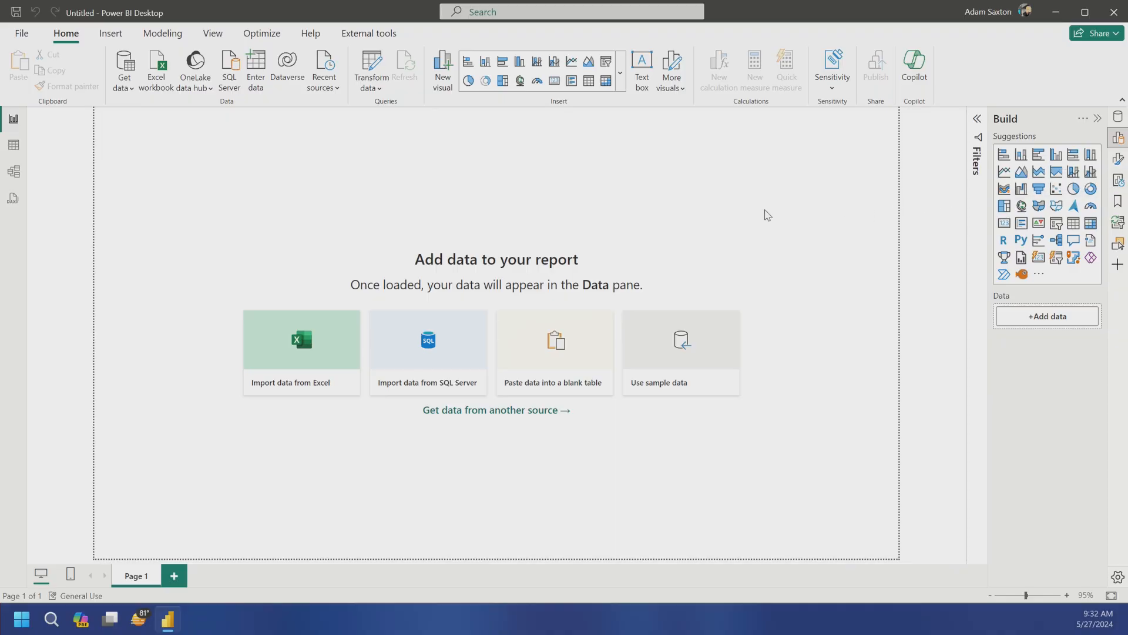
{"action": "mouse_move", "coordinate": [933, 189]}
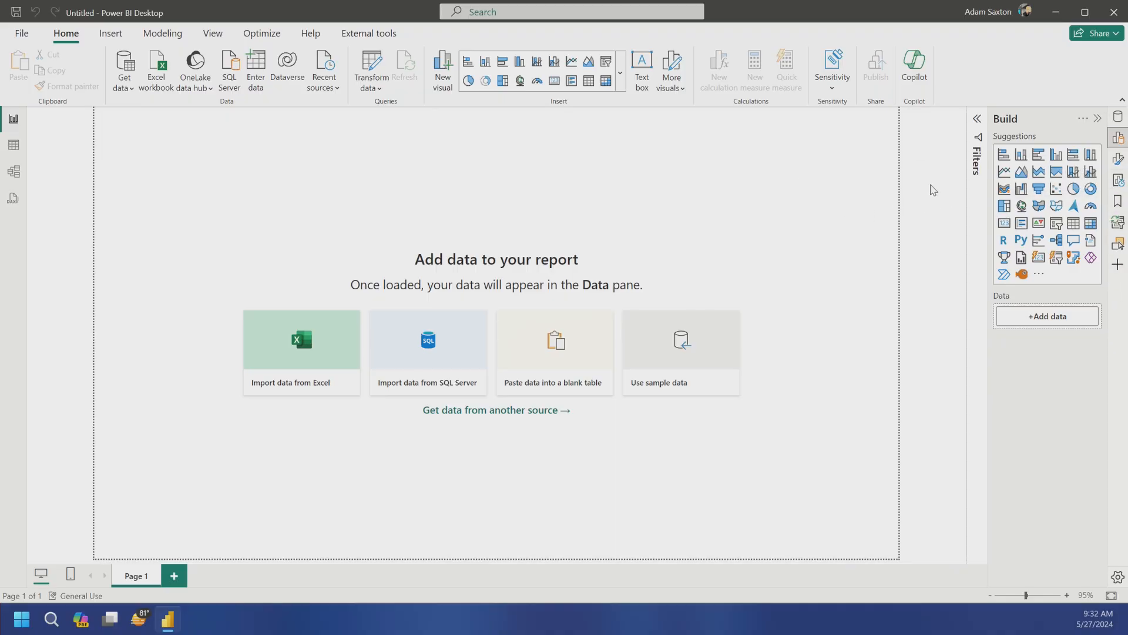